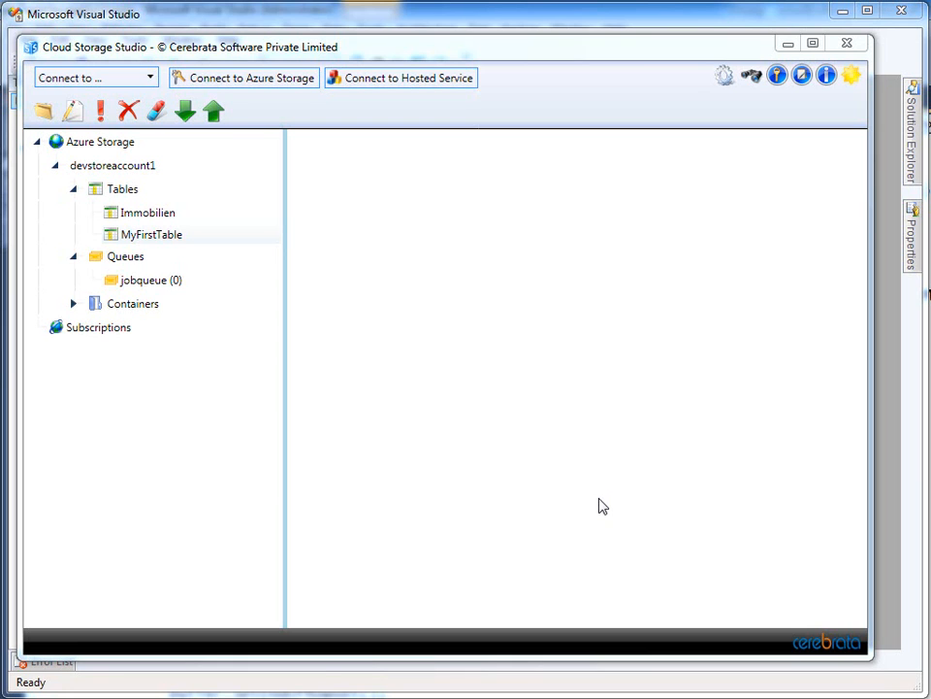
pyautogui.moveTo(274, 308)
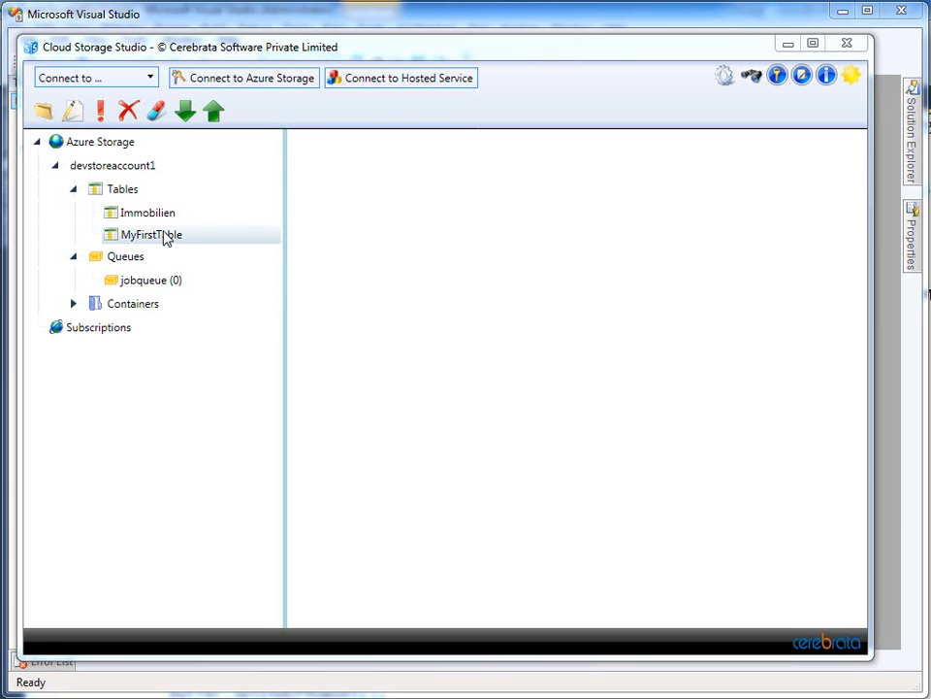
# Open MyFirstTable to list its two entities and review the first entity's attributes.
pyautogui.doubleClick(150, 234)
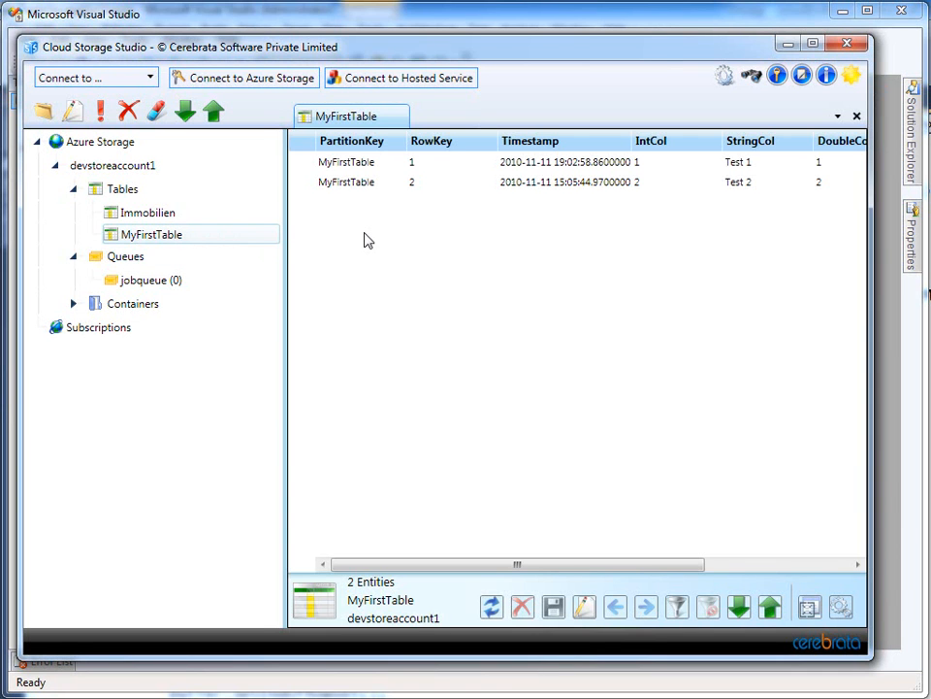
pyautogui.moveTo(372, 234)
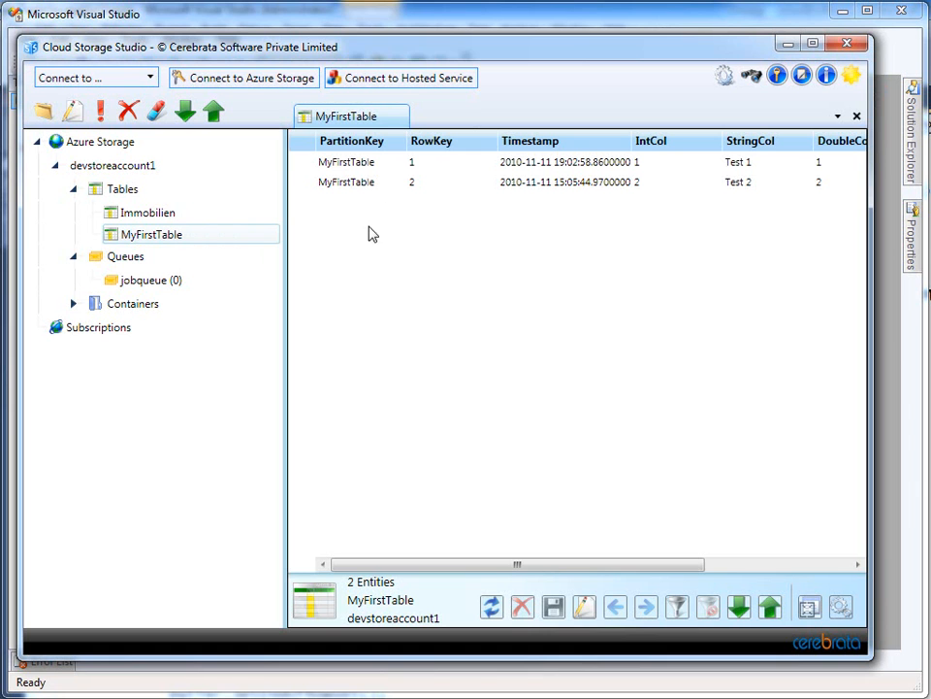
pyautogui.doubleClick(347, 162)
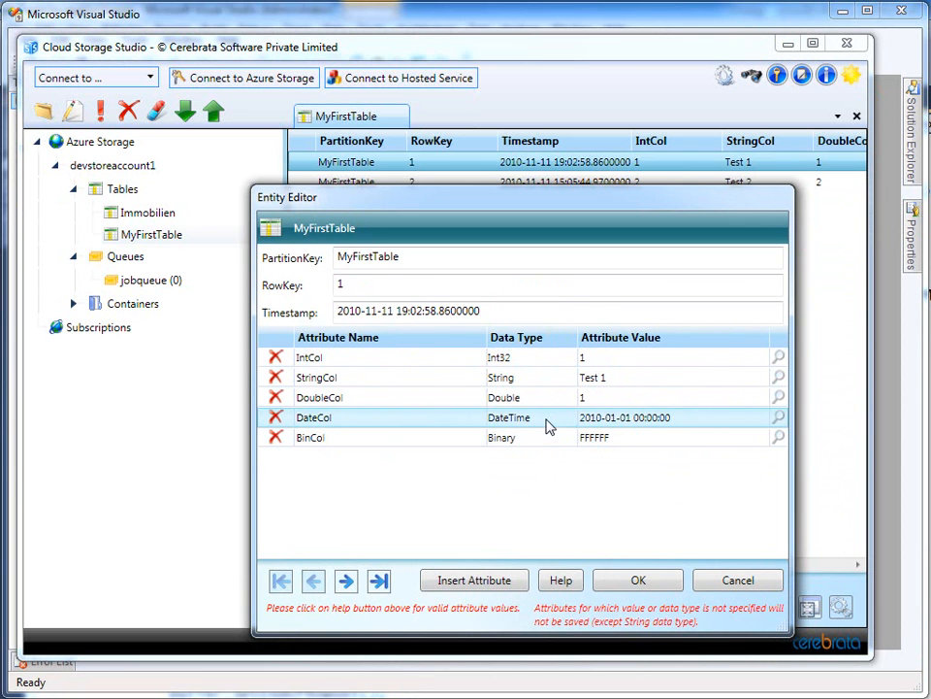
pyautogui.click(737, 579)
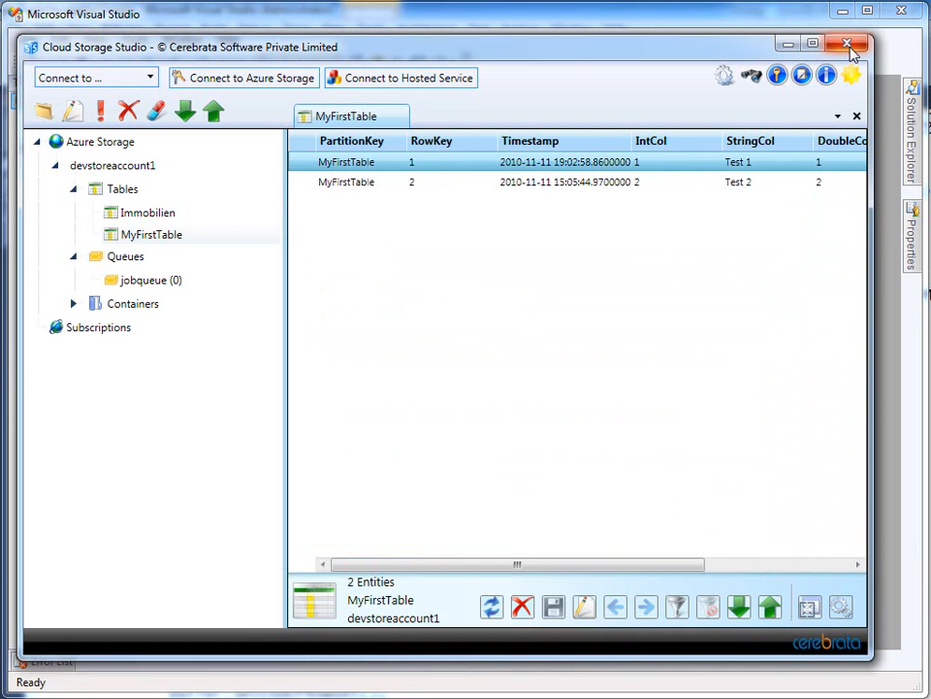
# Close Cloud Storage Studio and start a new Integration Services Project with an empty Package.dtsx.
pyautogui.click(846, 46)
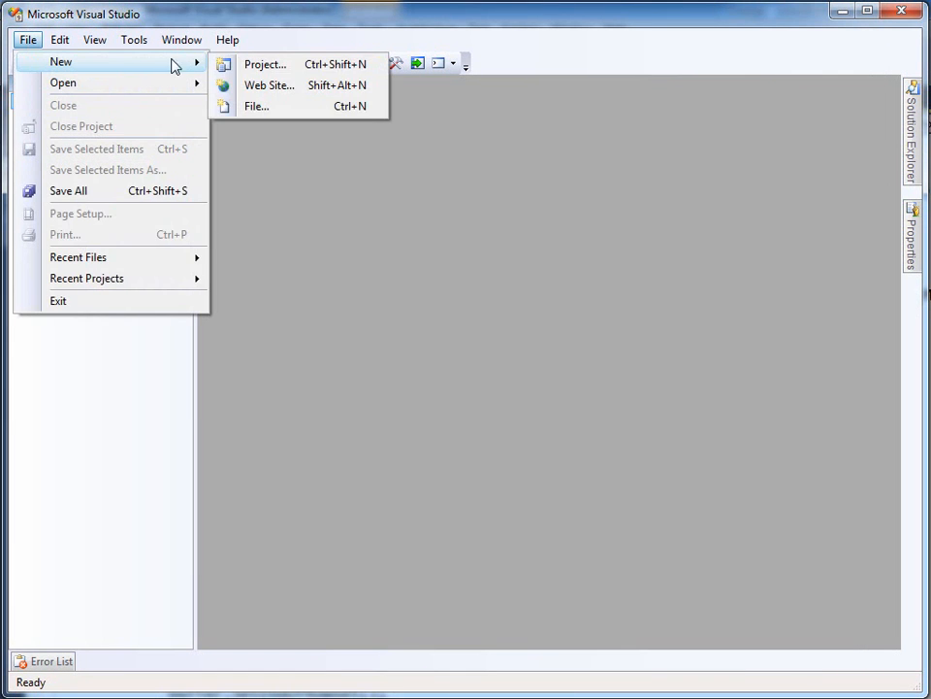
pyautogui.click(264, 64)
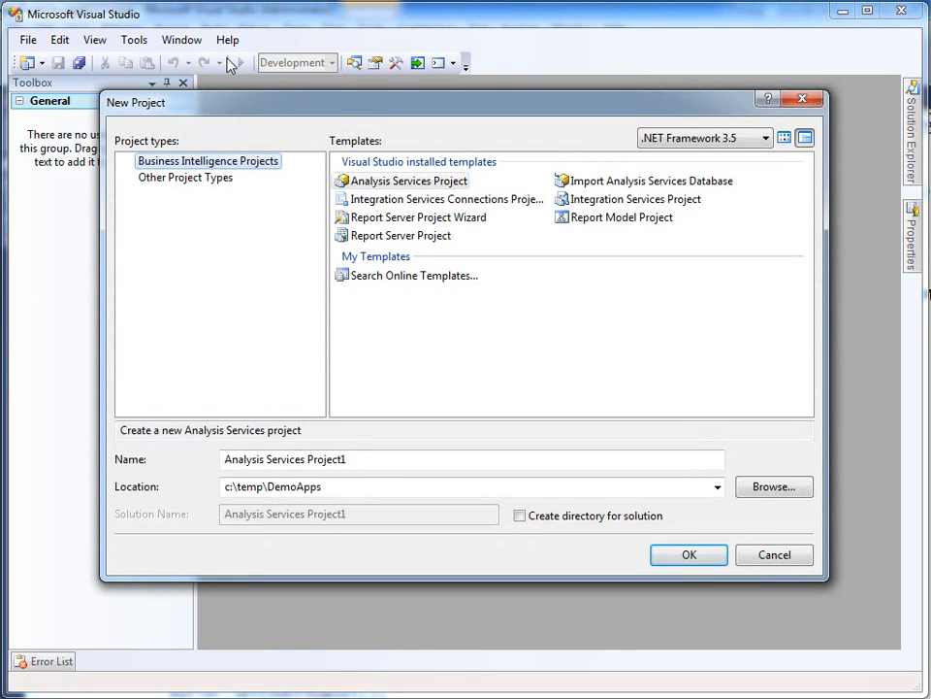
pyautogui.click(635, 199)
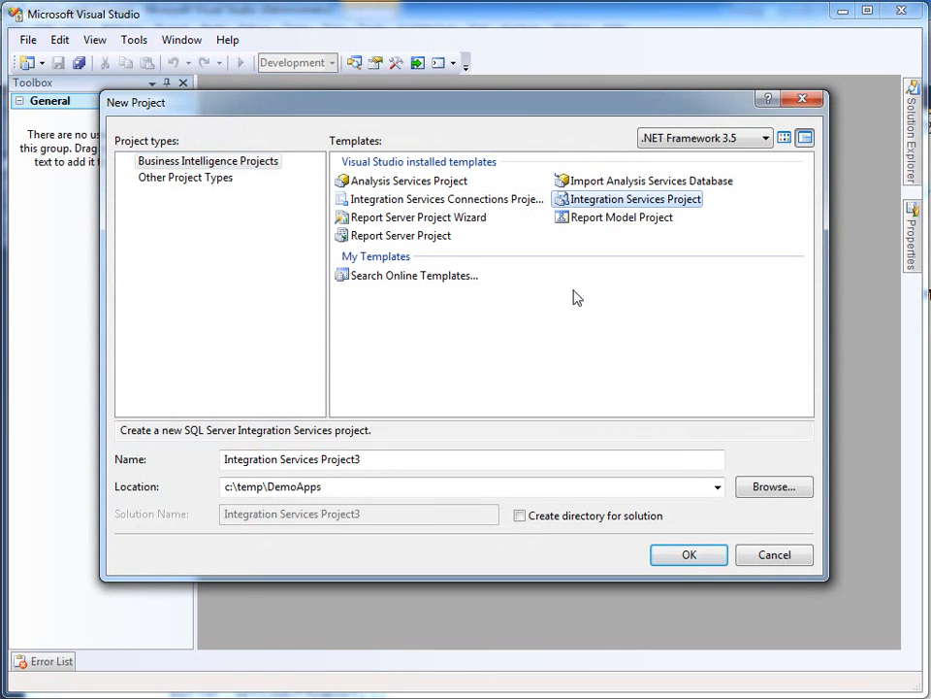
pyautogui.click(689, 554)
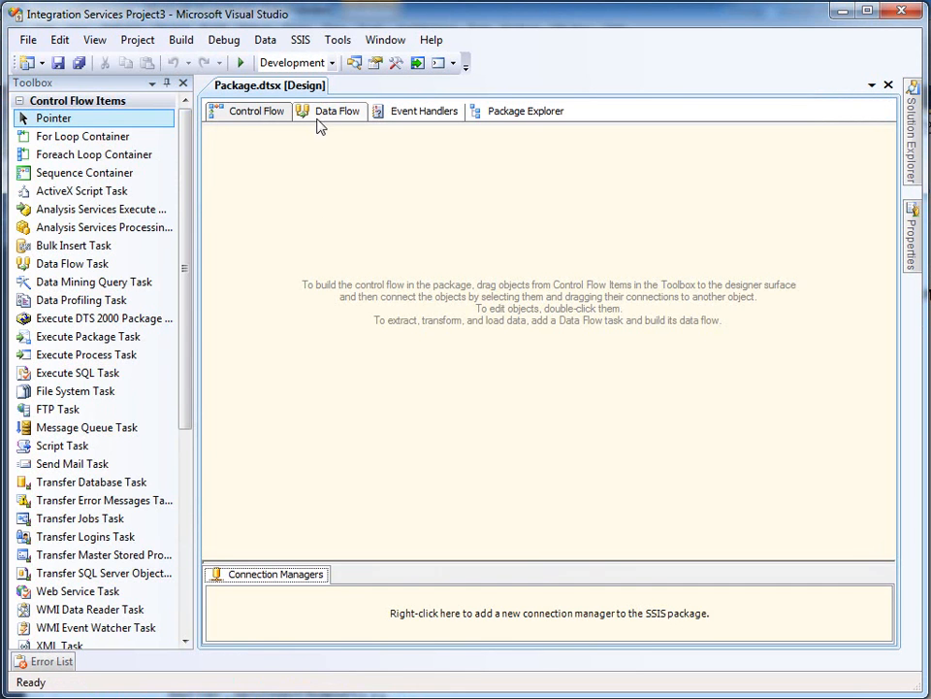
# Add the SSIS Data Flow Items to the Toolbox through Choose Items.
pyautogui.click(337, 109)
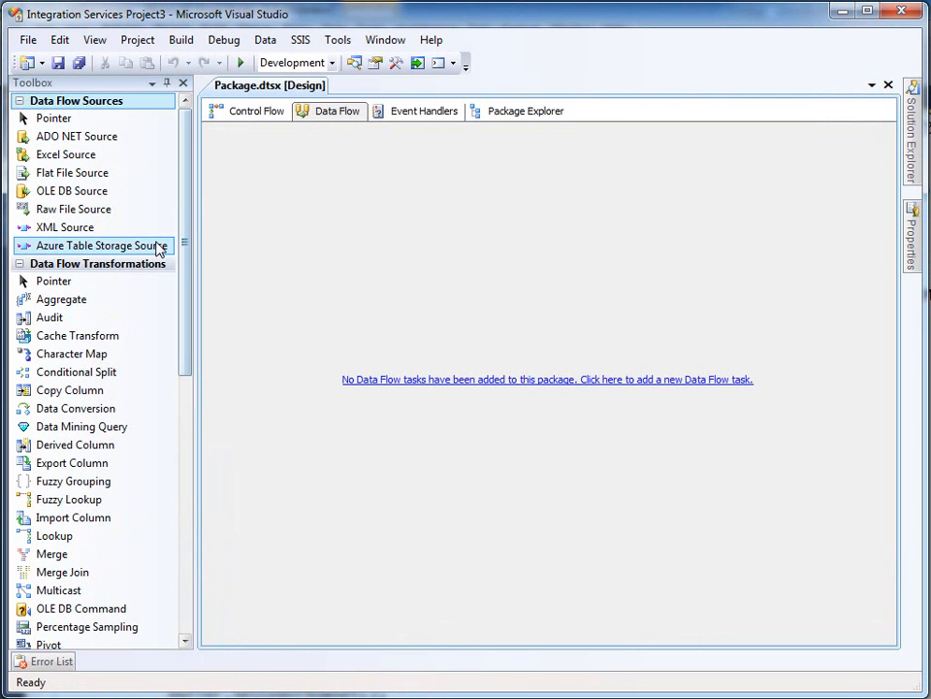
pyautogui.moveTo(97, 244)
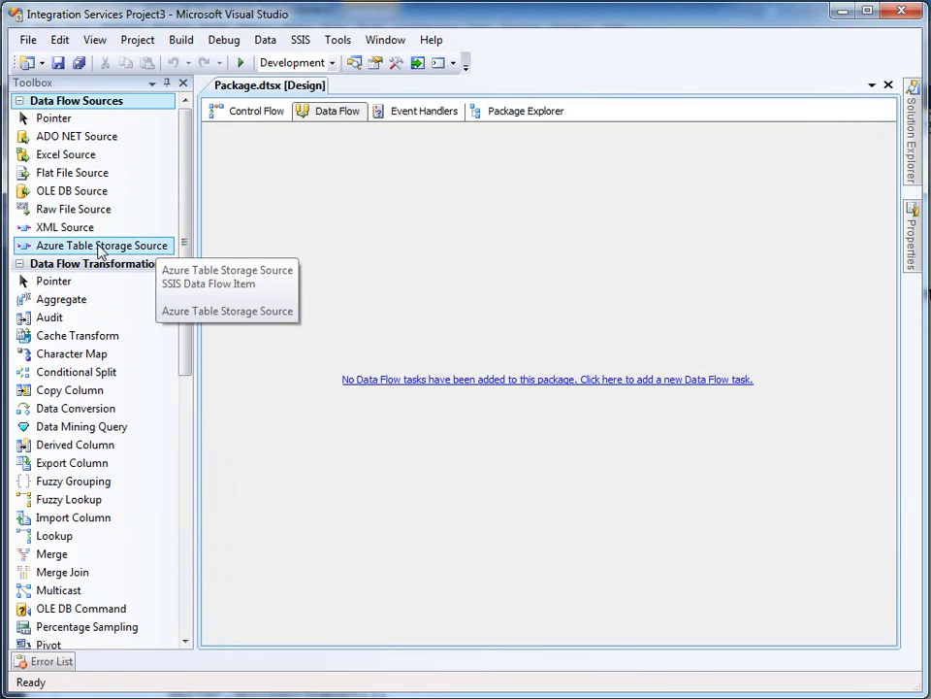
pyautogui.moveTo(73, 208)
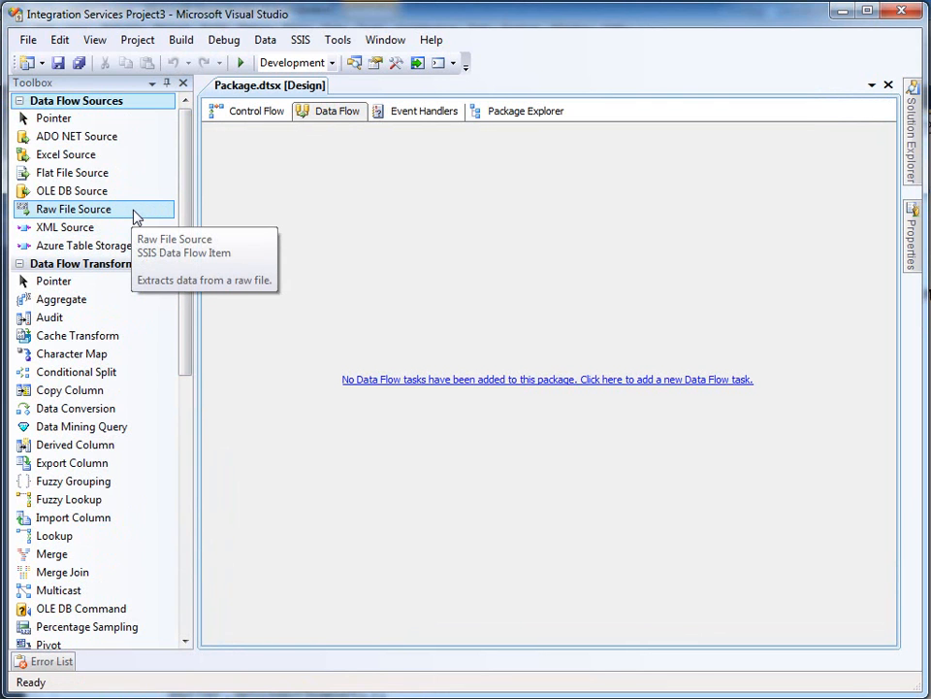
pyautogui.rightClick(73, 209)
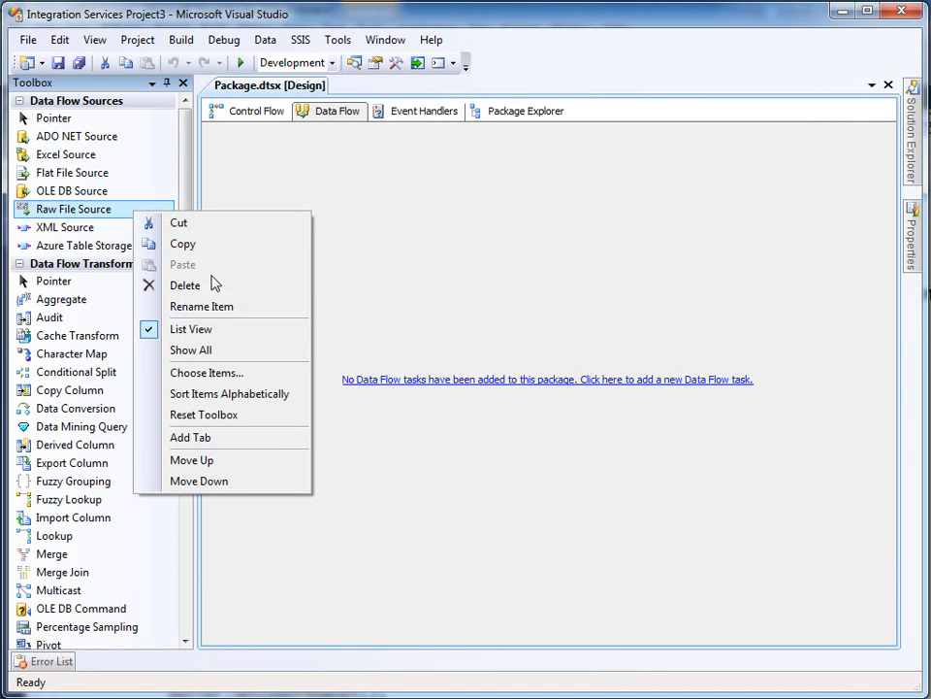
pyautogui.click(207, 372)
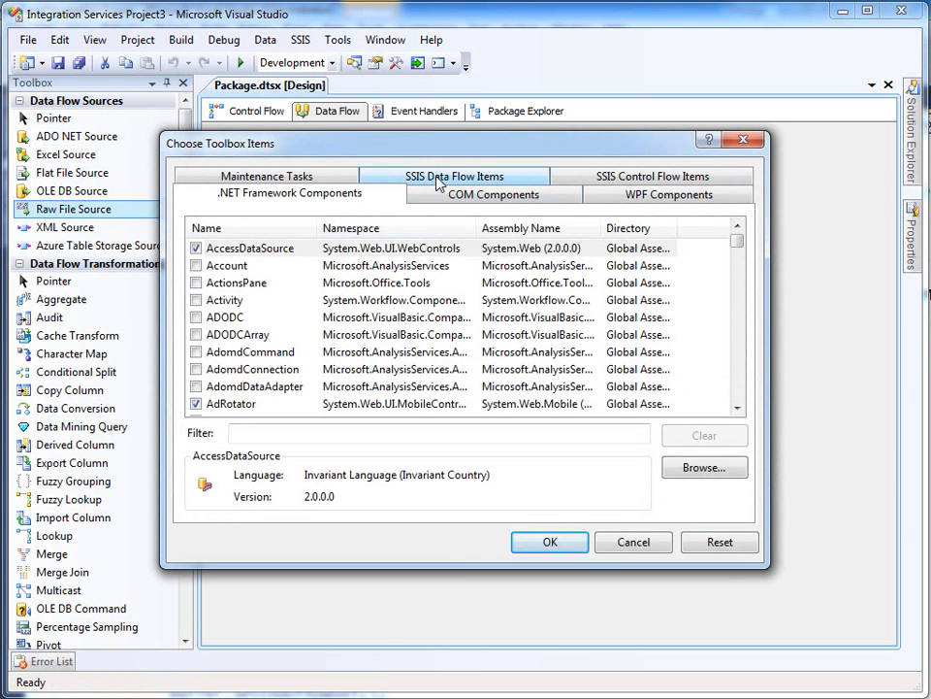
pyautogui.click(454, 175)
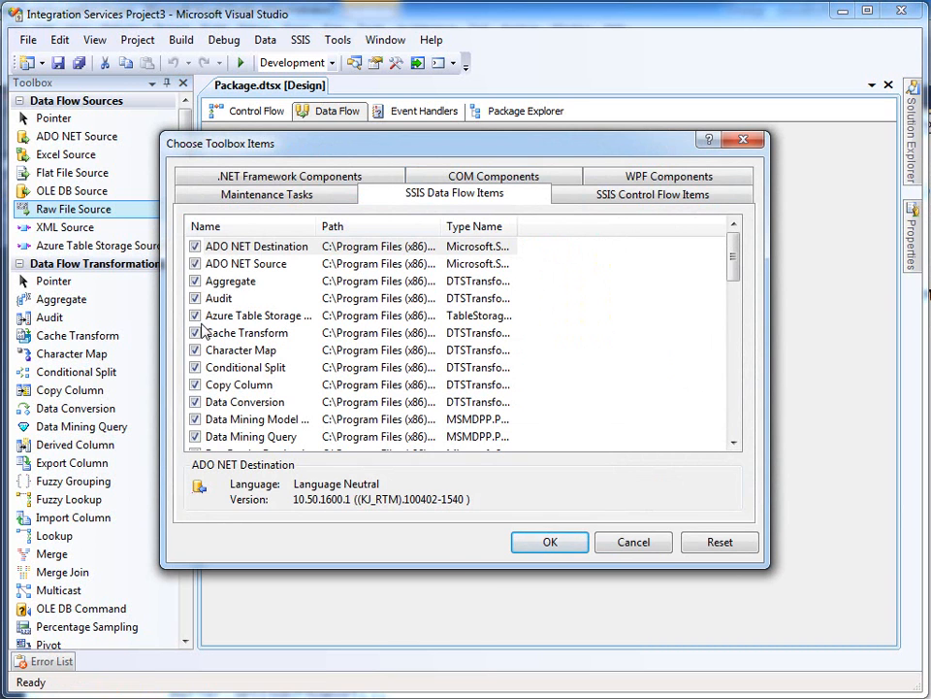
pyautogui.moveTo(572, 541)
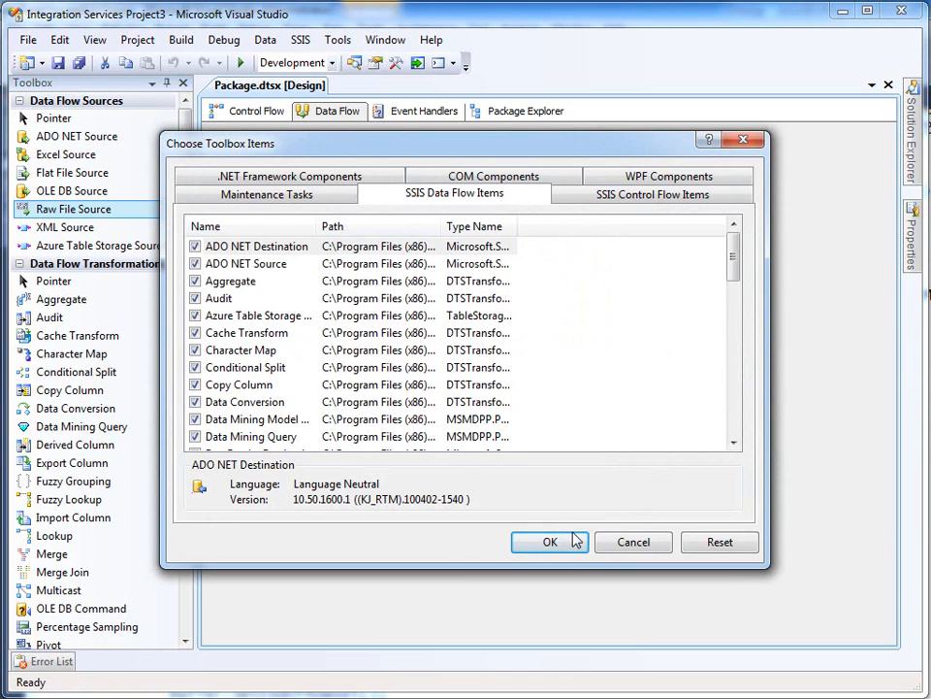
pyautogui.click(550, 541)
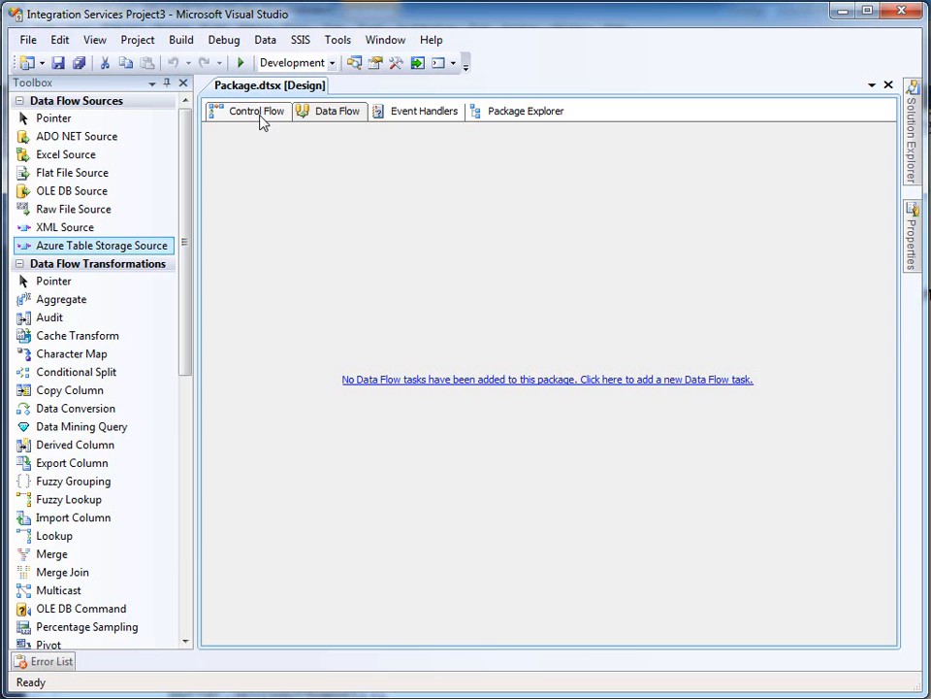
# Place a Data Flow Task on the Control Flow and open its data flow.
pyautogui.click(246, 111)
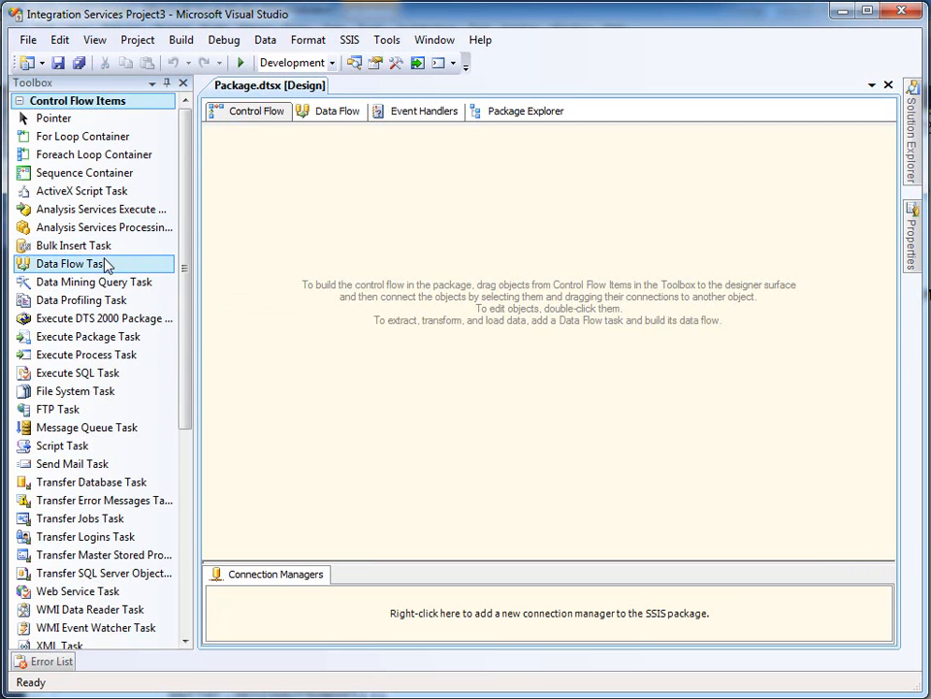
pyautogui.moveTo(71, 263); pyautogui.dragTo(276, 149)
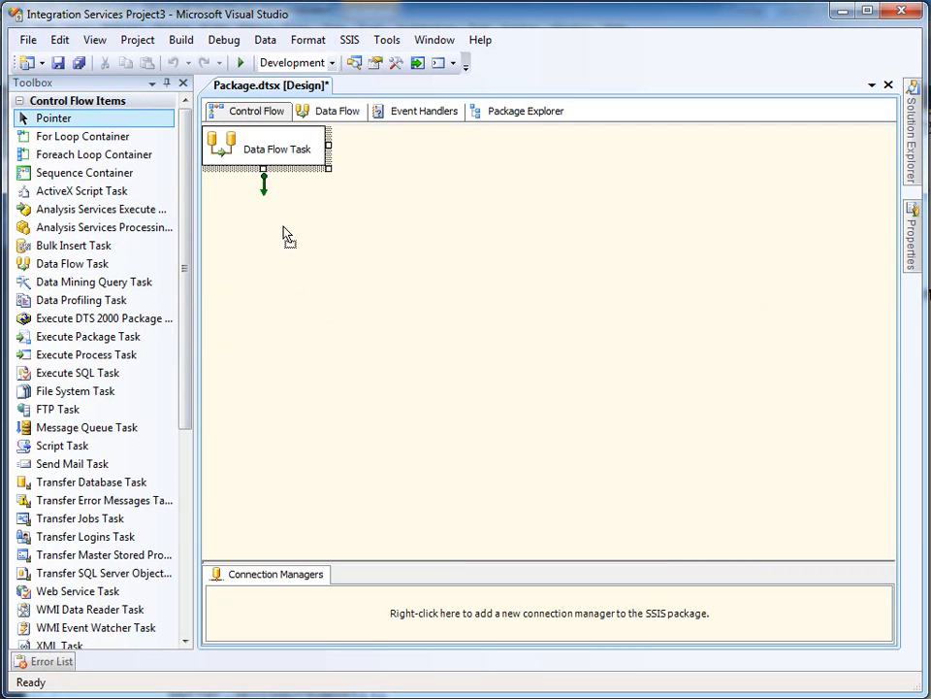
pyautogui.doubleClick(276, 149)
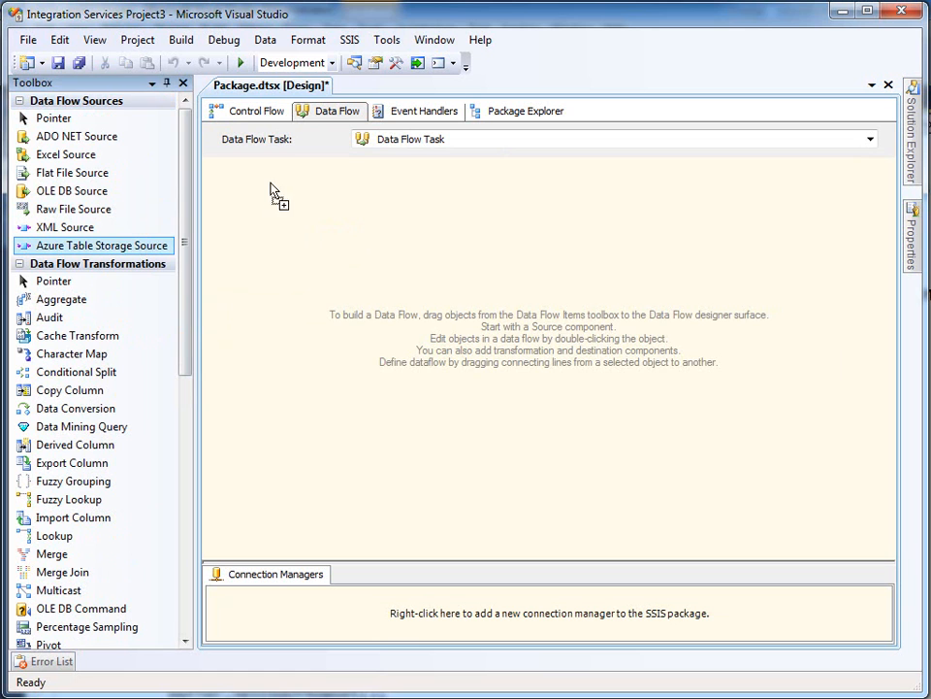
# Add an Azure Table Storage Source with TableName set to MyFirstTable.
pyautogui.doubleClick(101, 244)
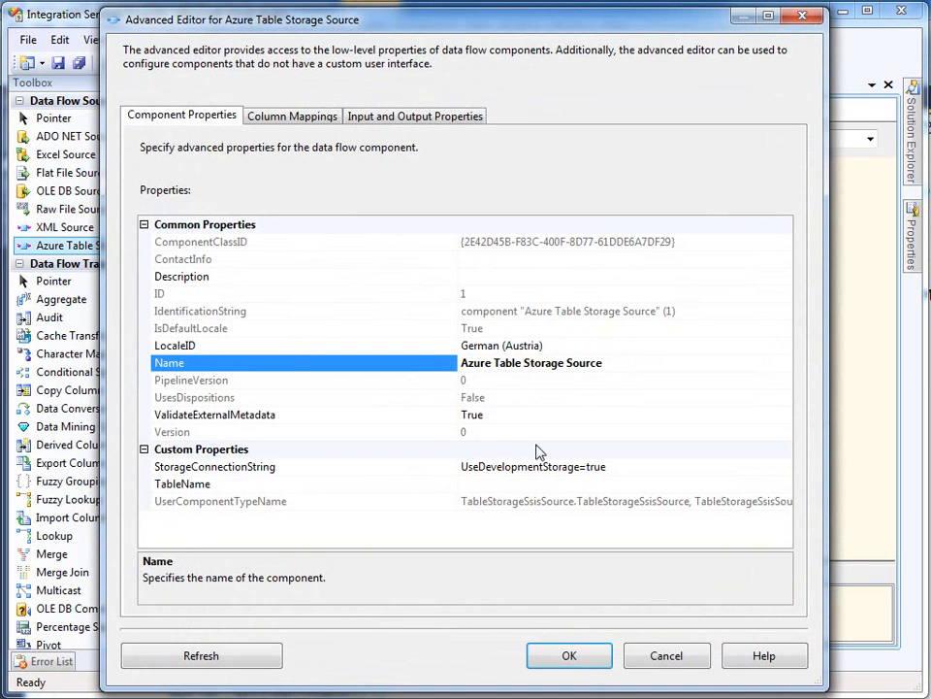
pyautogui.click(214, 467)
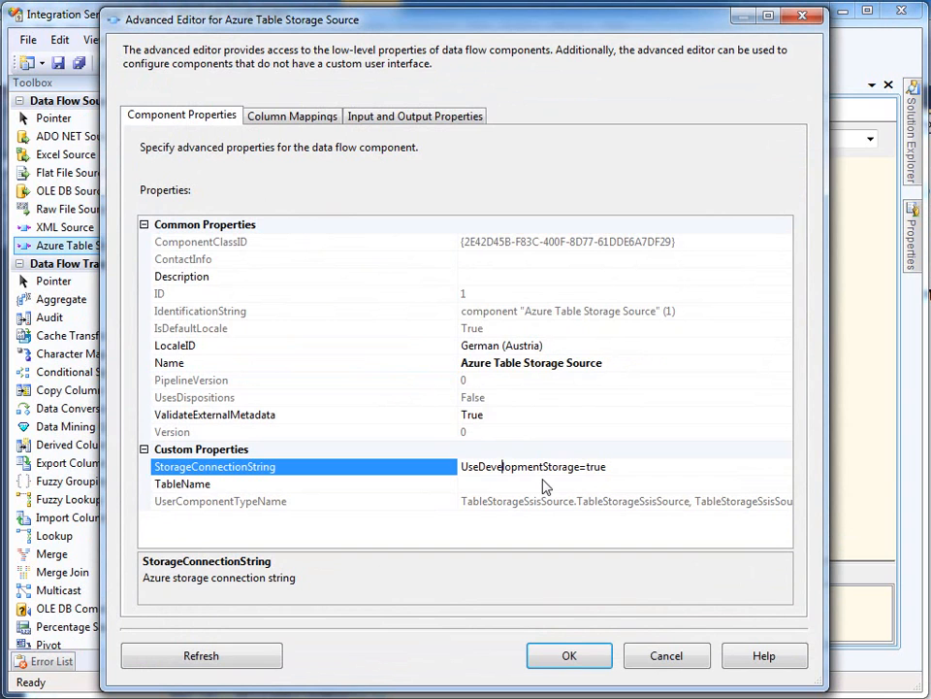
pyautogui.moveTo(537, 488)
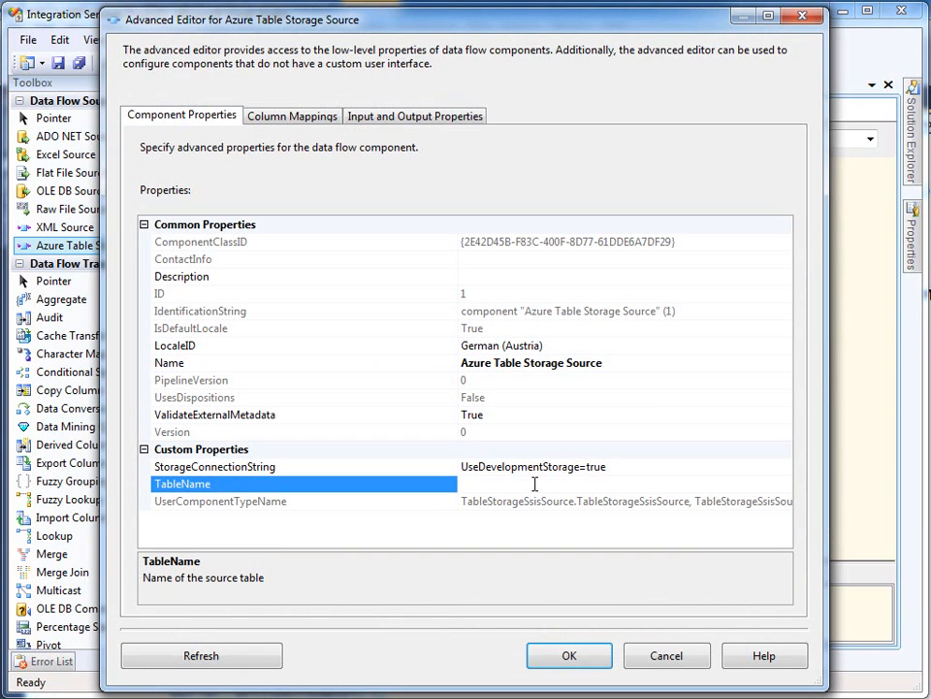
pyautogui.click(533, 483)
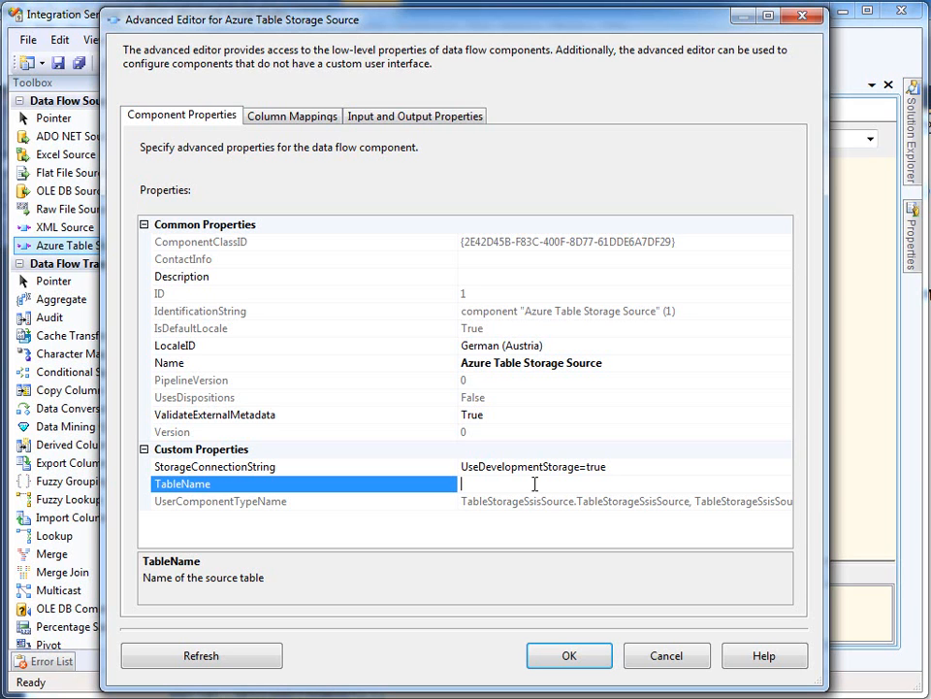
pyautogui.write('MyFirst')
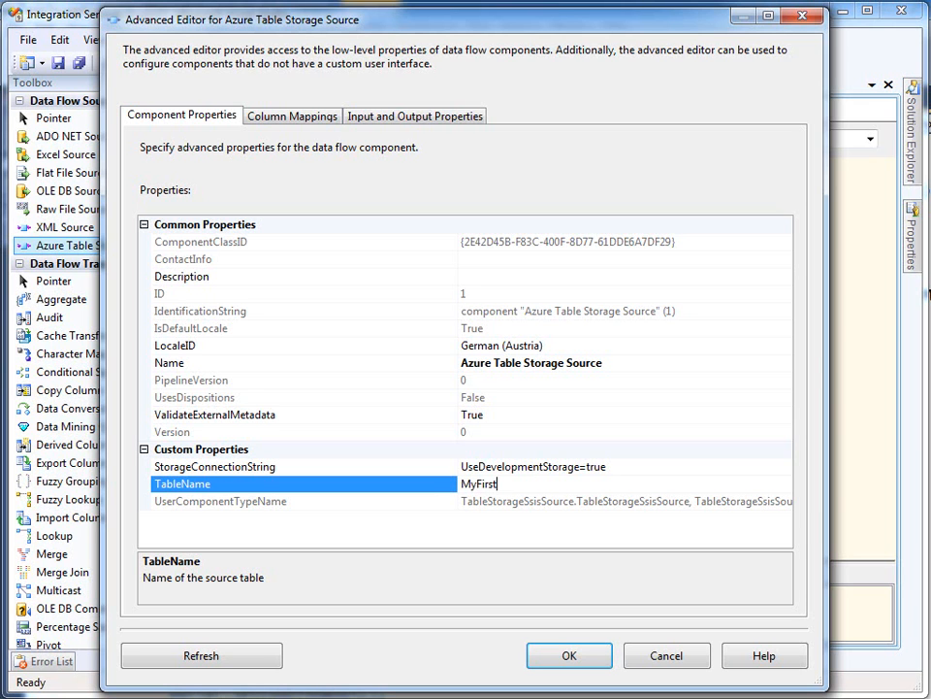
pyautogui.write('Table')
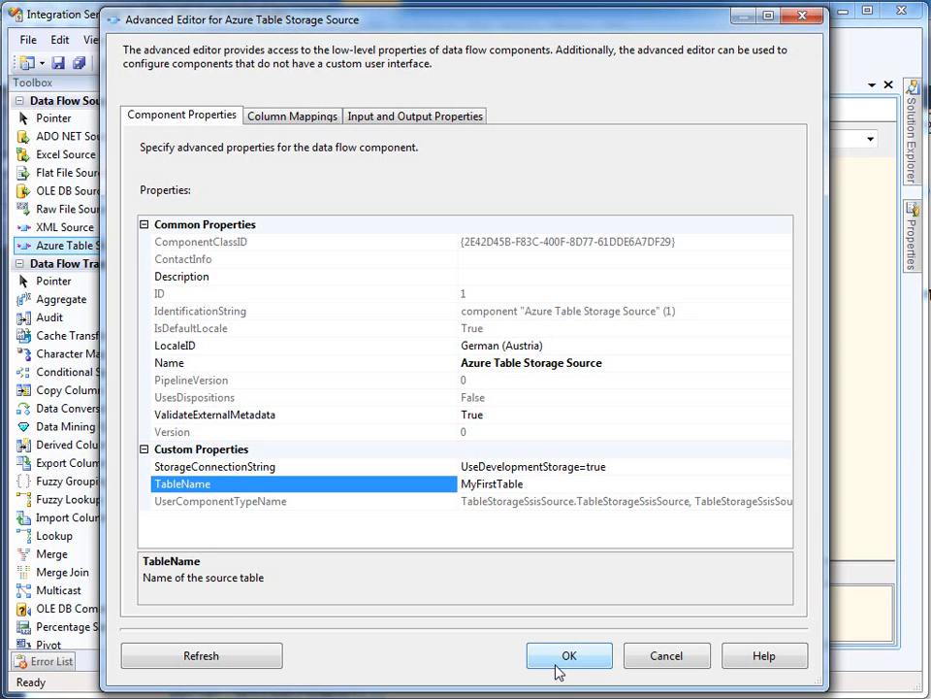
pyautogui.click(570, 655)
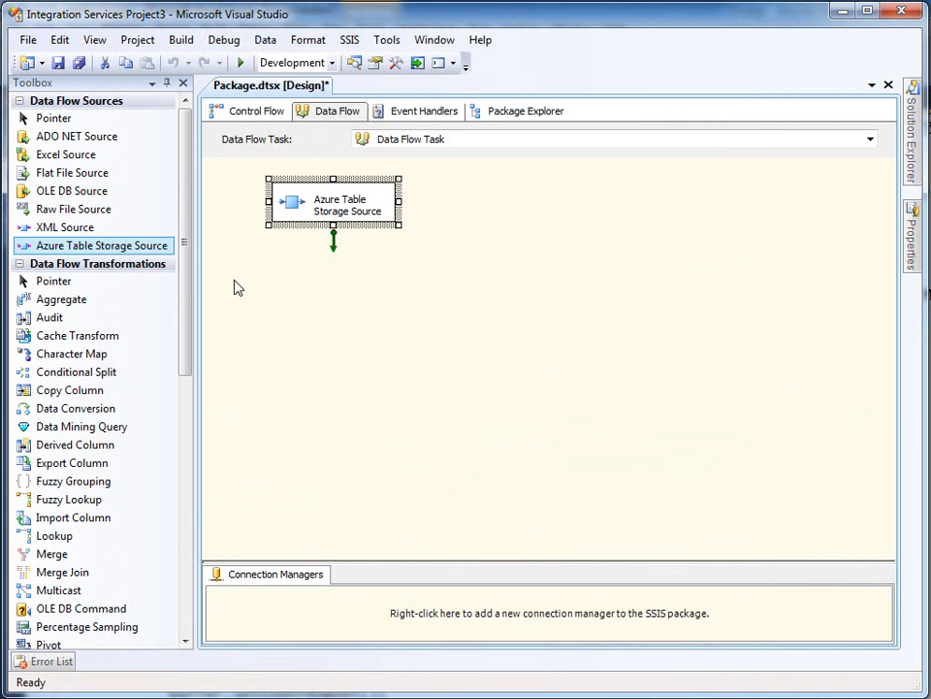
# Drag an OLE DB Destination below the Azure source and open its editor.
pyautogui.scroll(-3)
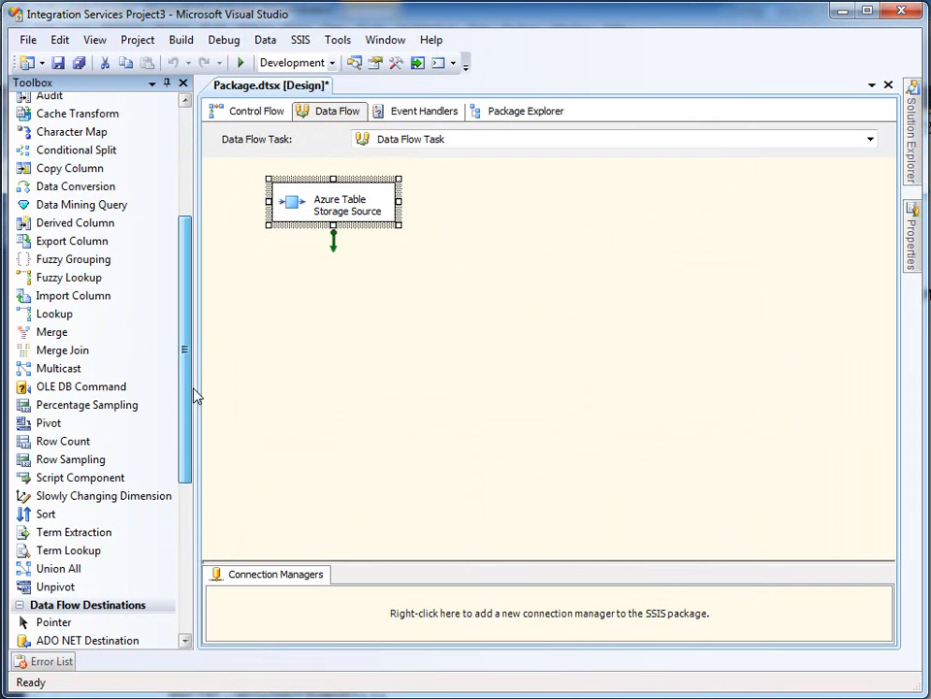
pyautogui.scroll(-3)
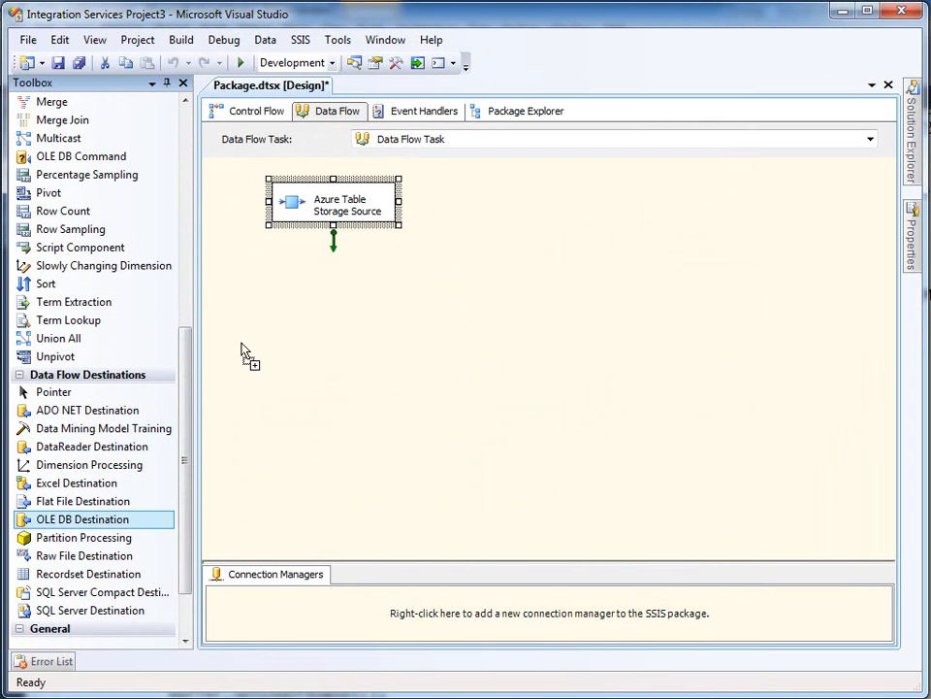
pyautogui.moveTo(82, 519); pyautogui.dragTo(326, 304)
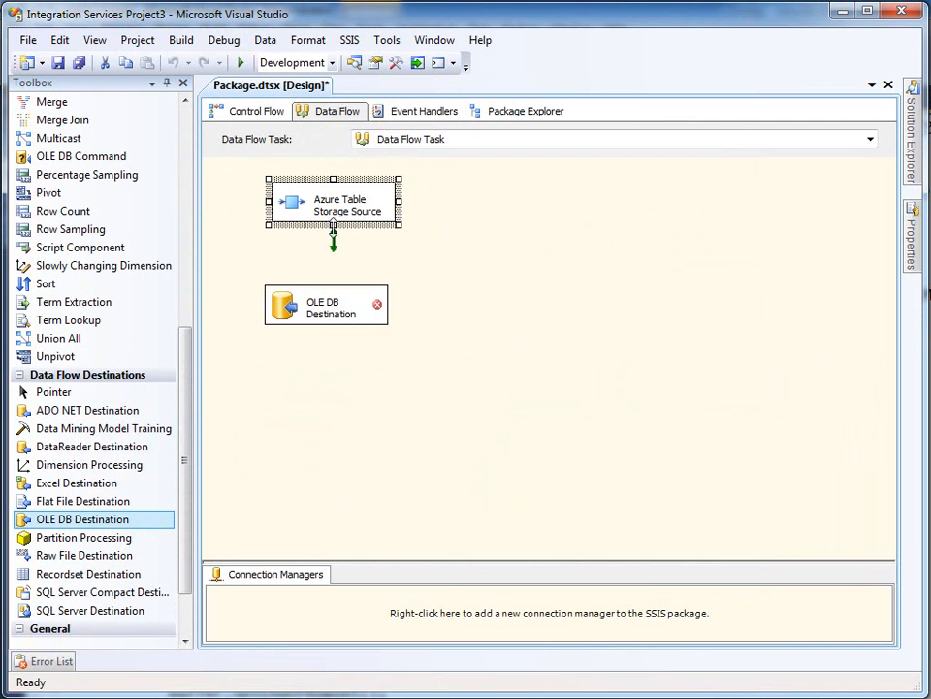
pyautogui.doubleClick(326, 307)
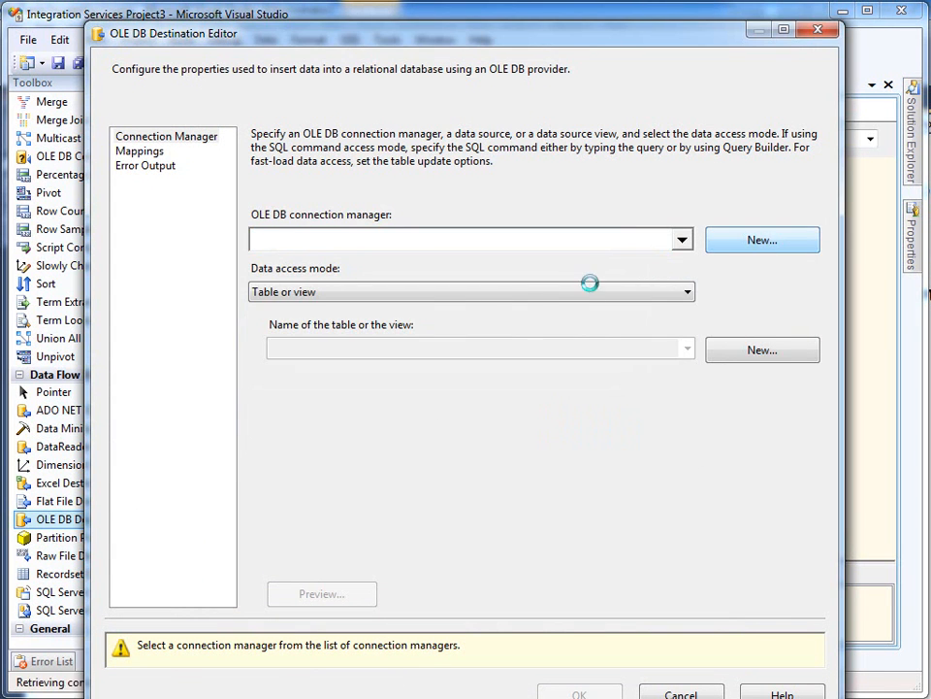
# Point the destination at LocalHost.School and create the new table AzureTableTarget.
pyautogui.click(761, 240)
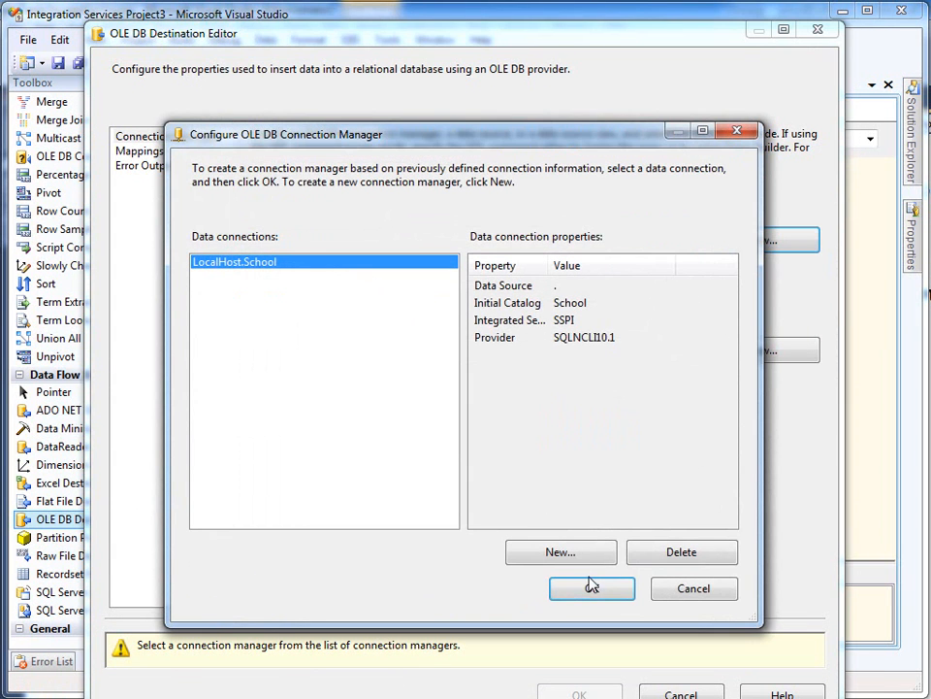
pyautogui.click(592, 588)
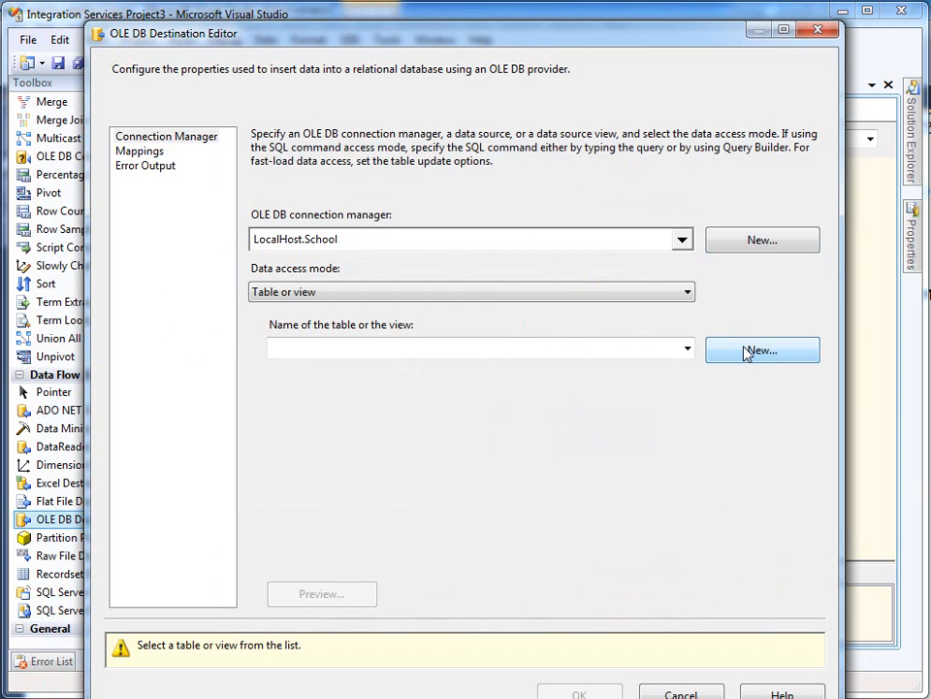
pyautogui.click(761, 350)
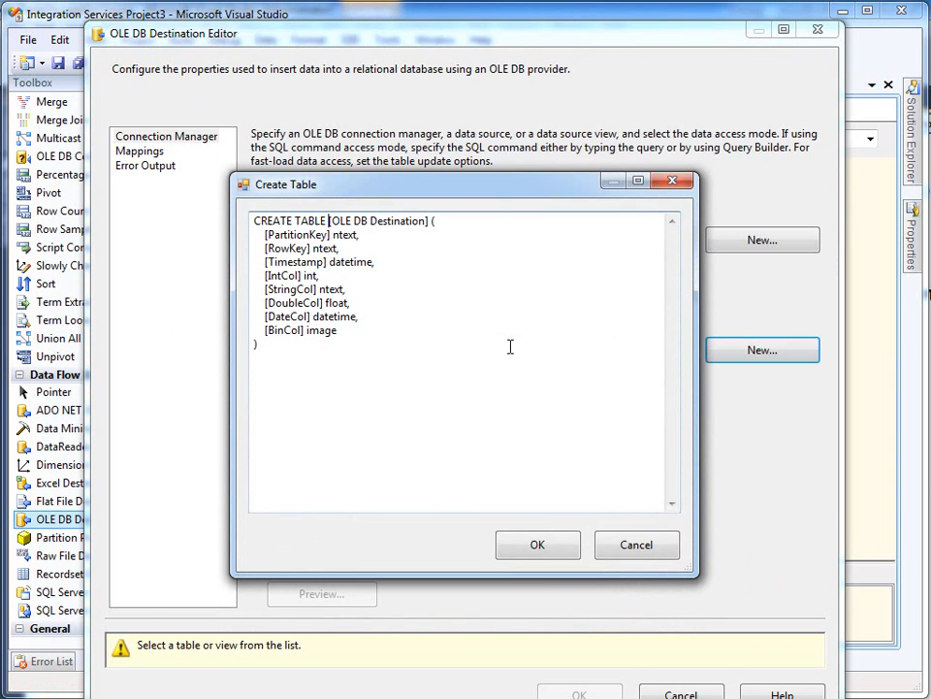
pyautogui.doubleClick(379, 220)
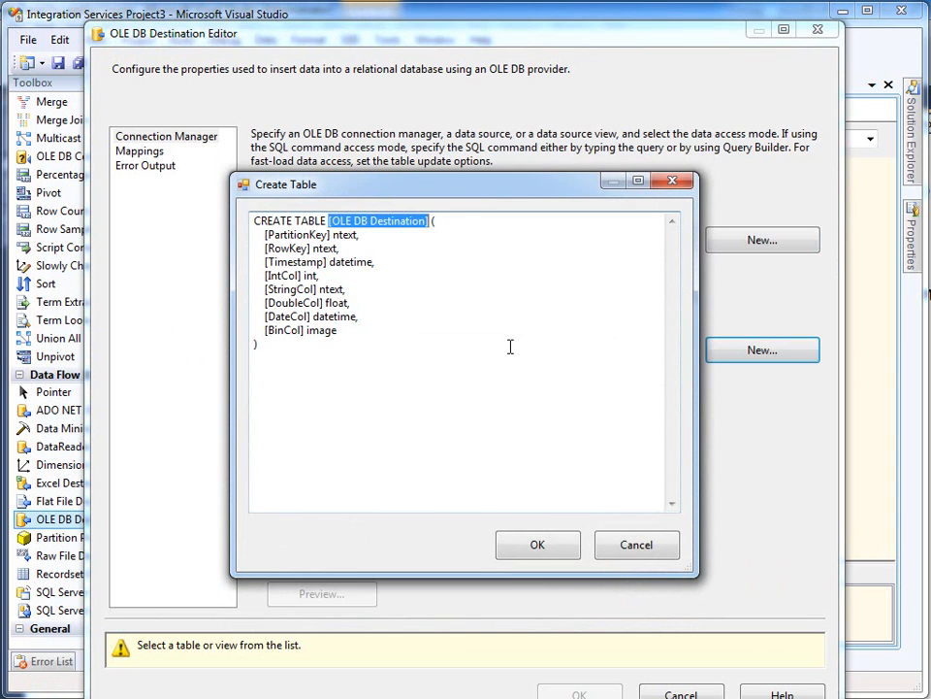
pyautogui.write('AzureTableTarget (')
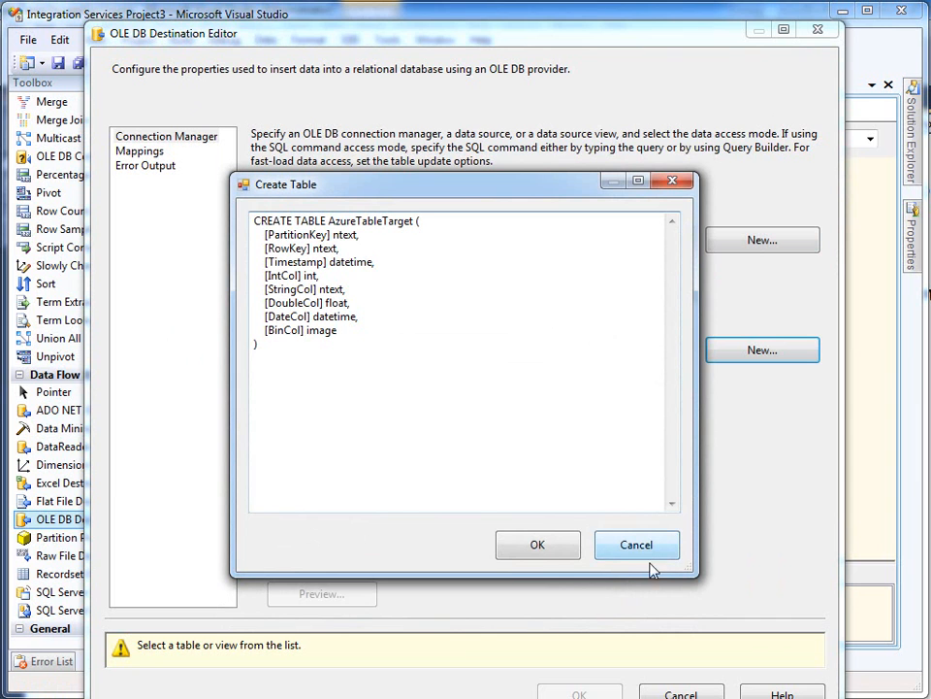
pyautogui.click(538, 545)
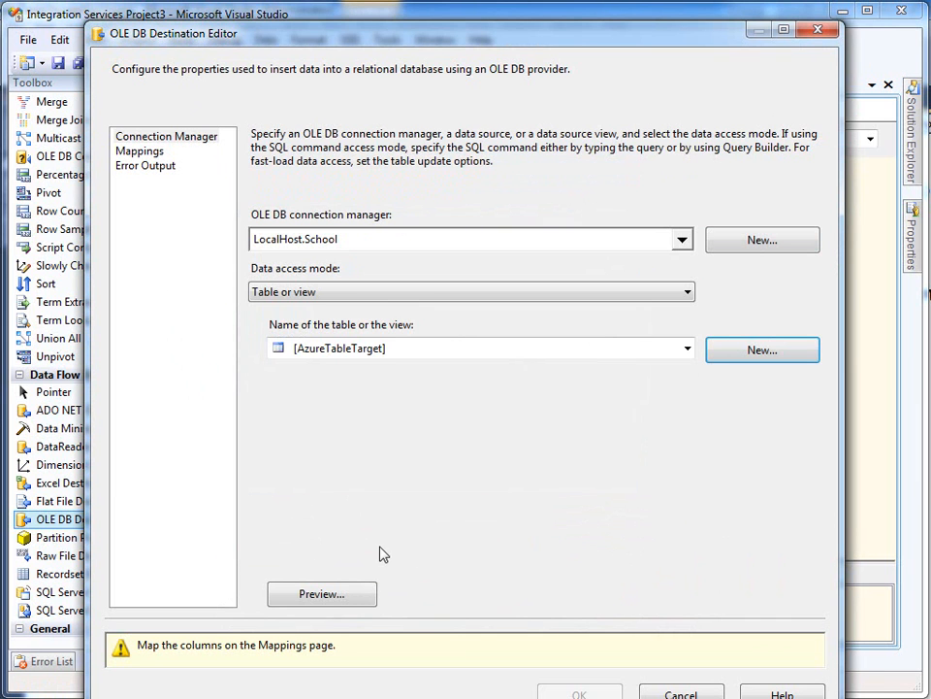
pyautogui.click(139, 151)
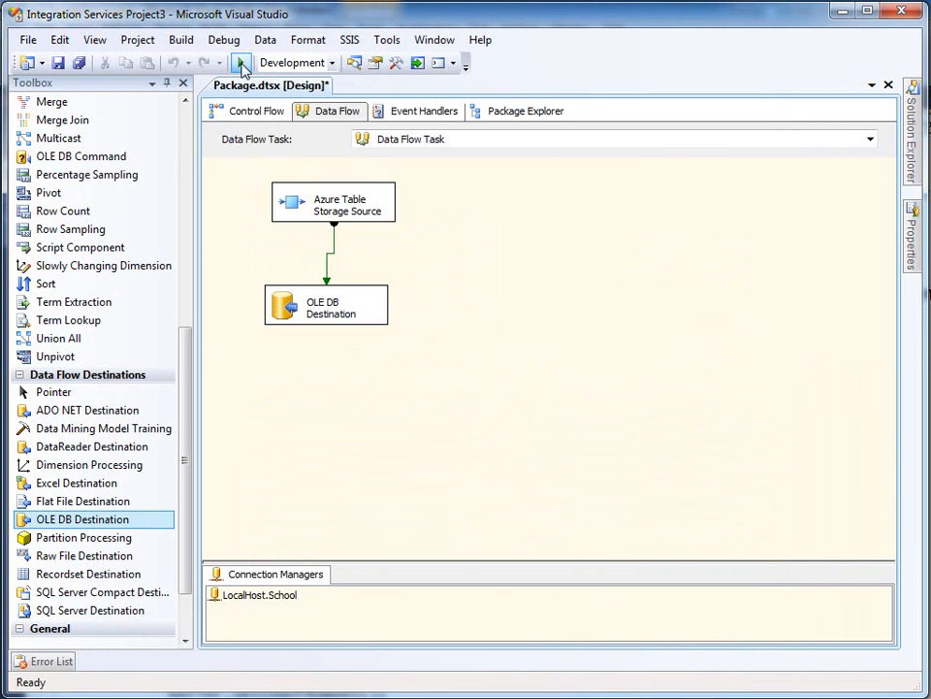
# Run the package with Start Debugging to copy the Azure rows.
pyautogui.click(240, 62)
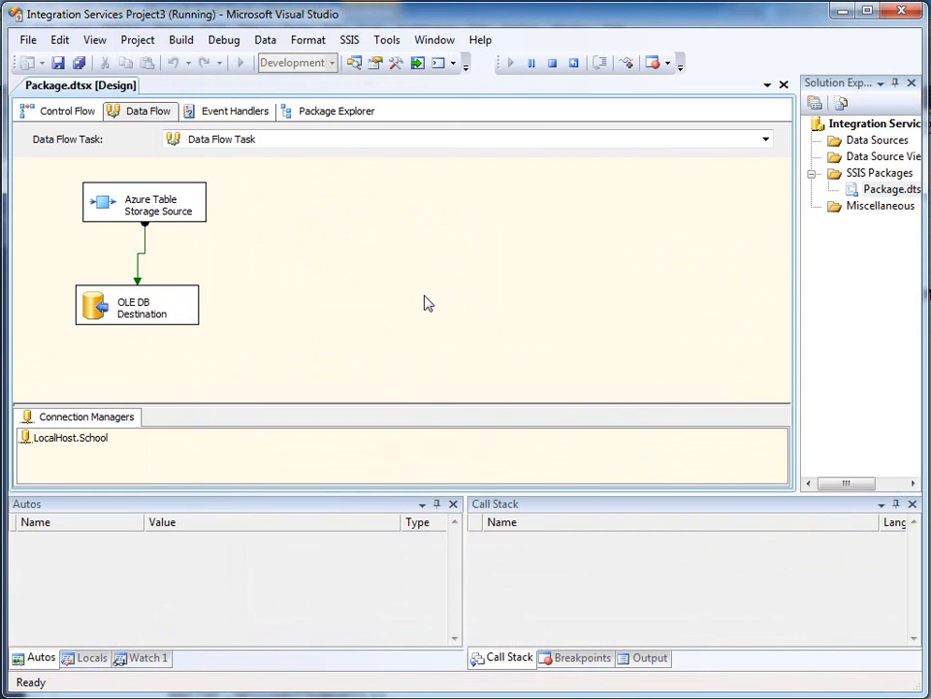
pyautogui.click(509, 62)
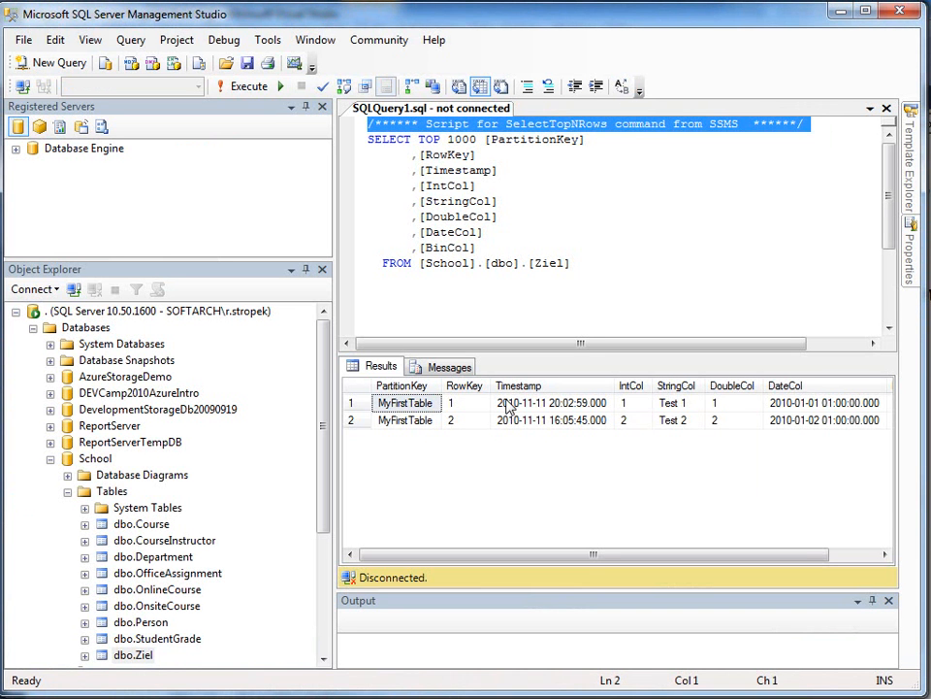
# Run SELECT * FROM AzureTableTarget against School after refreshing the table list.
pyautogui.write('select * from Azu')
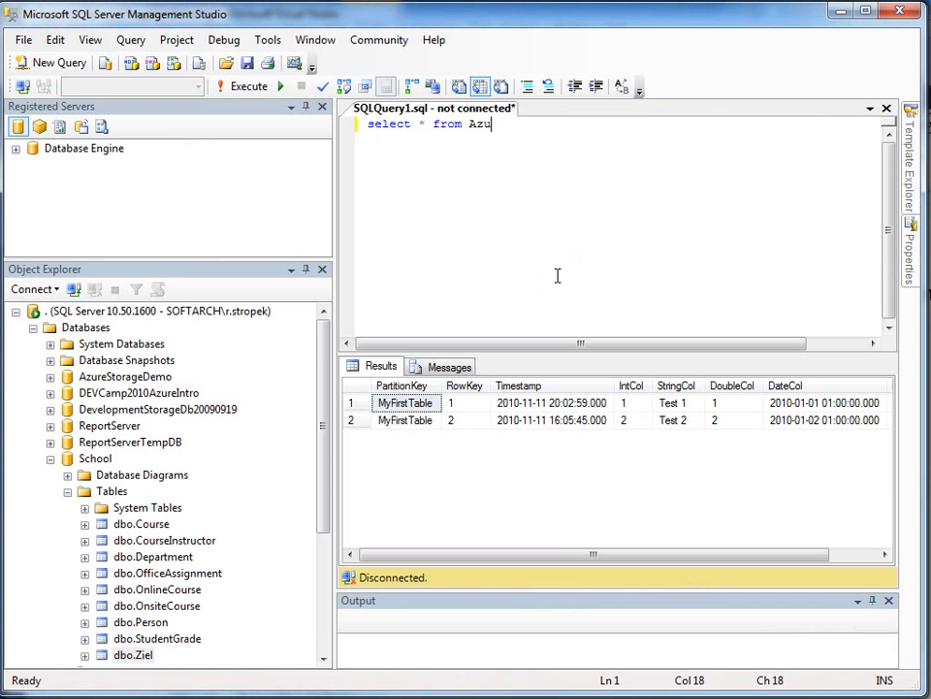
pyautogui.write('reTableTarget')
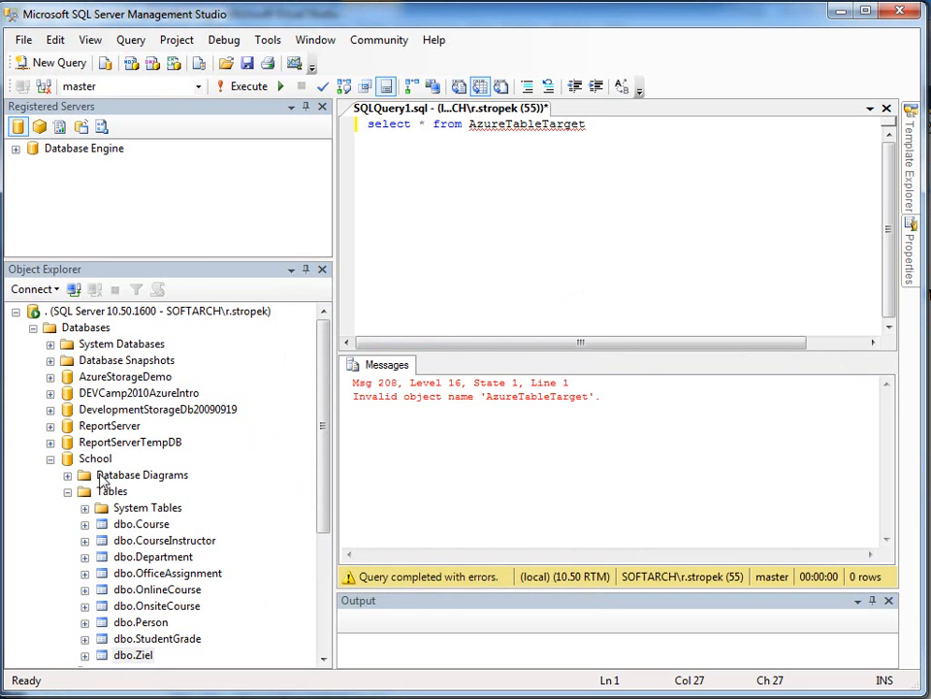
pyautogui.click(112, 490)
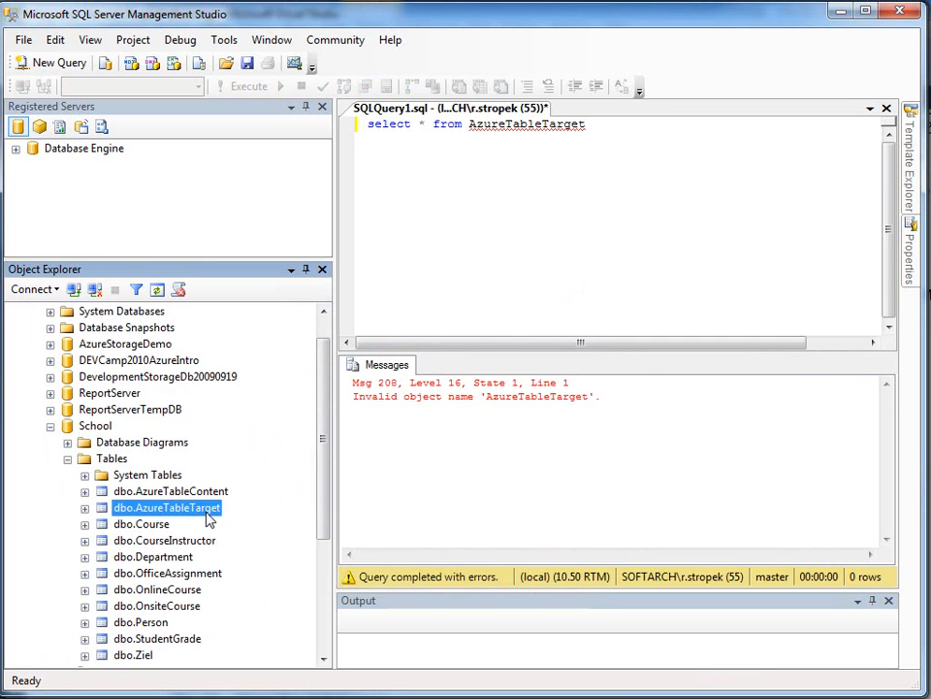
pyautogui.click(527, 209)
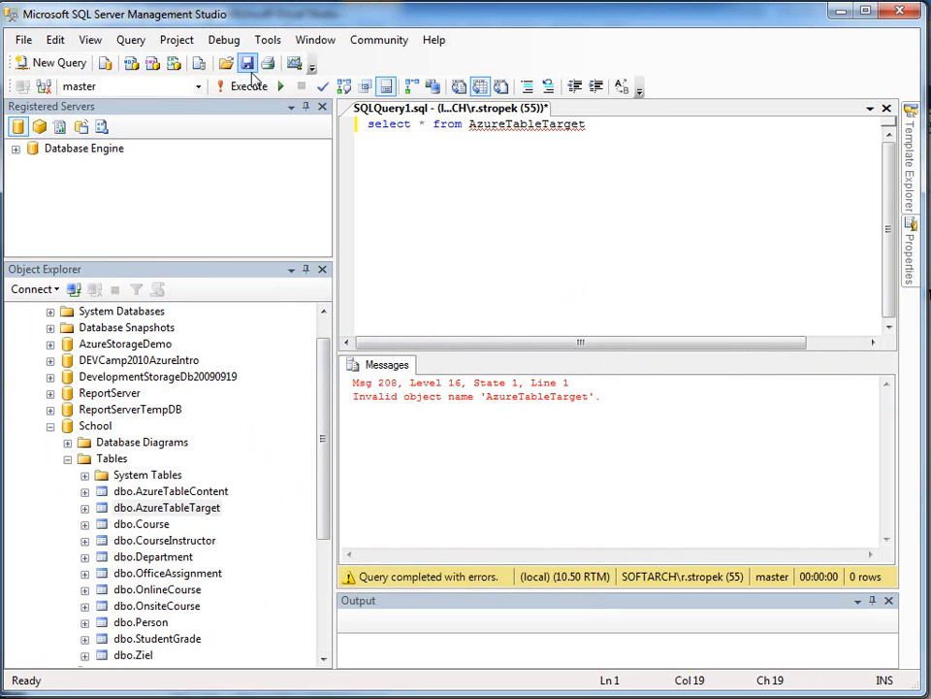
pyautogui.click(198, 86)
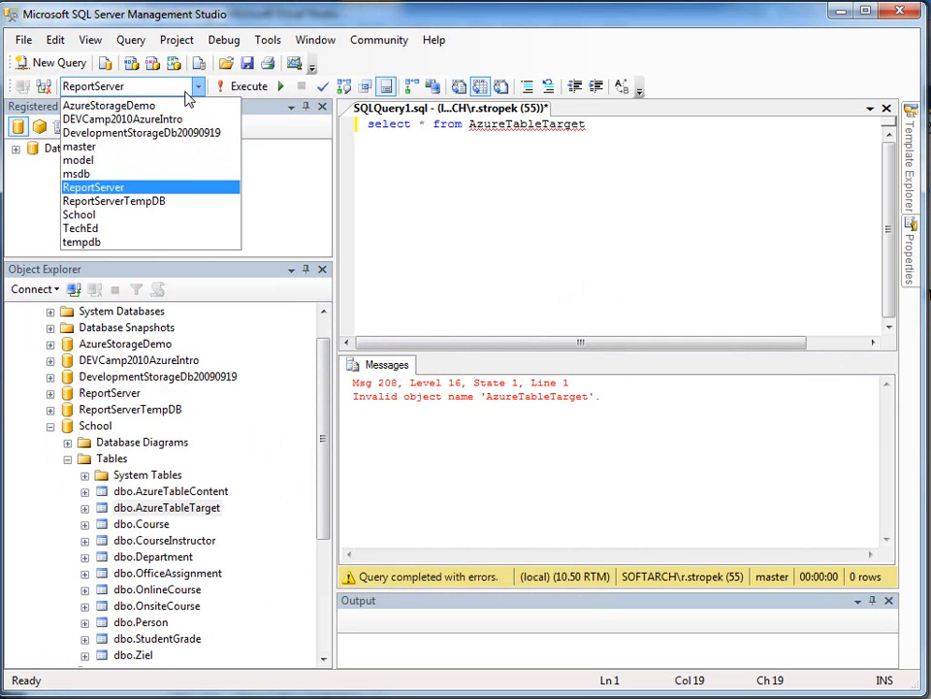
pyautogui.click(80, 213)
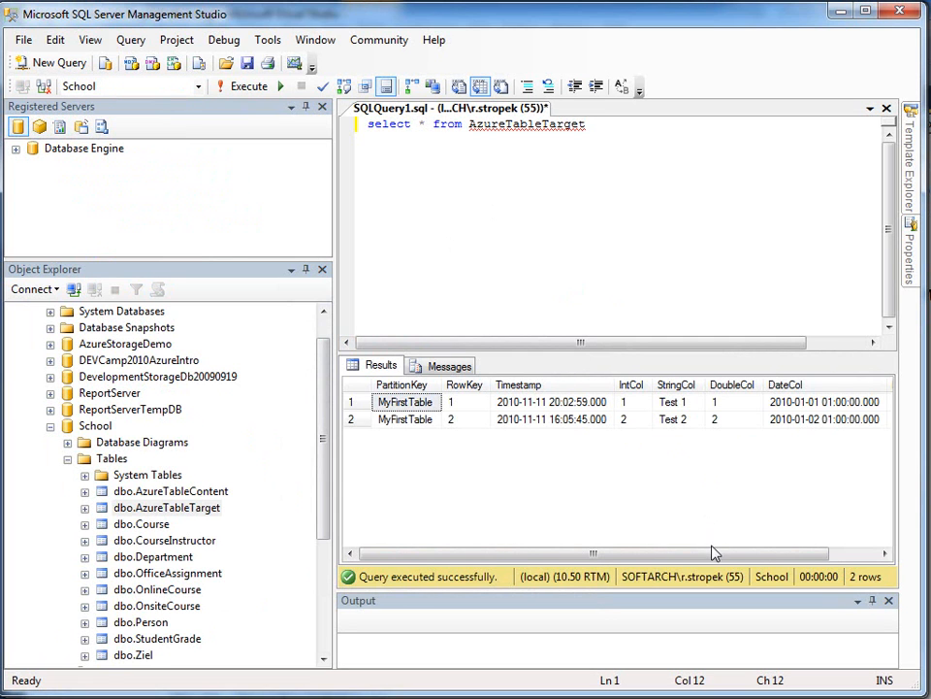
pyautogui.hscroll(3)
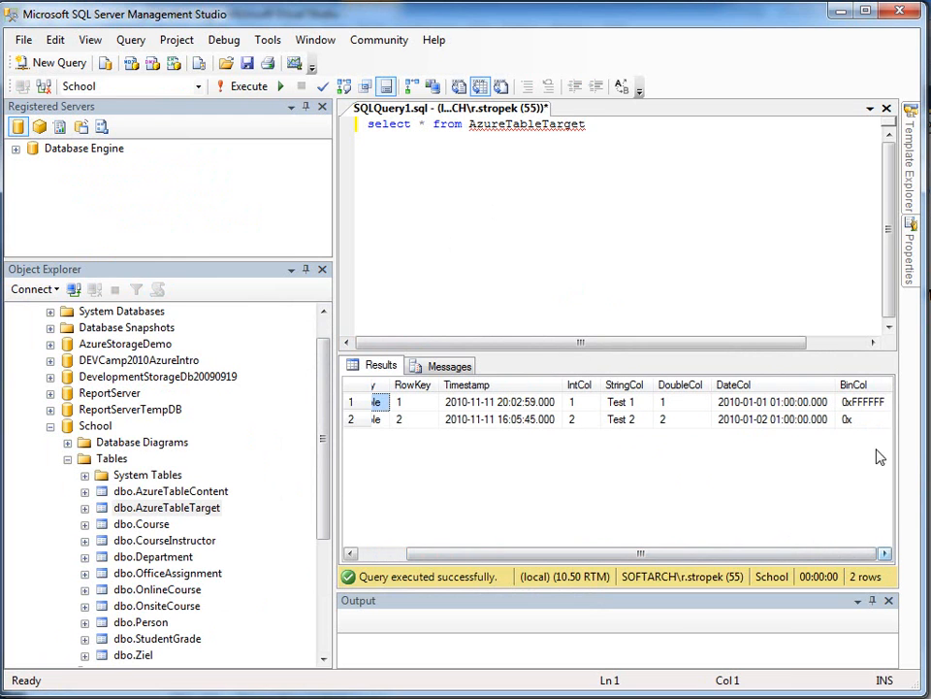